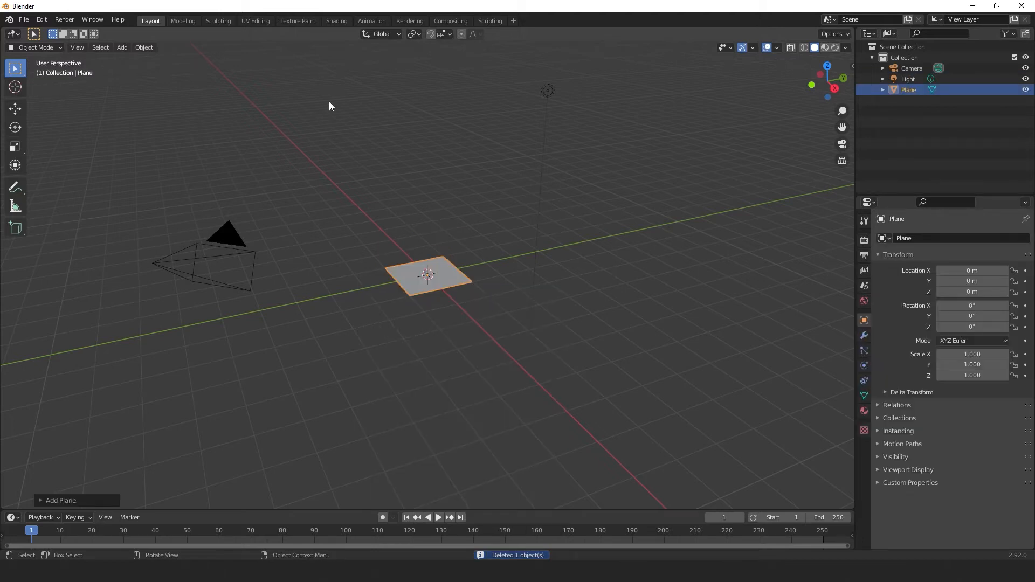
Step: Switch to the Shading workspace to work on the plane's material
left_click(337, 21)
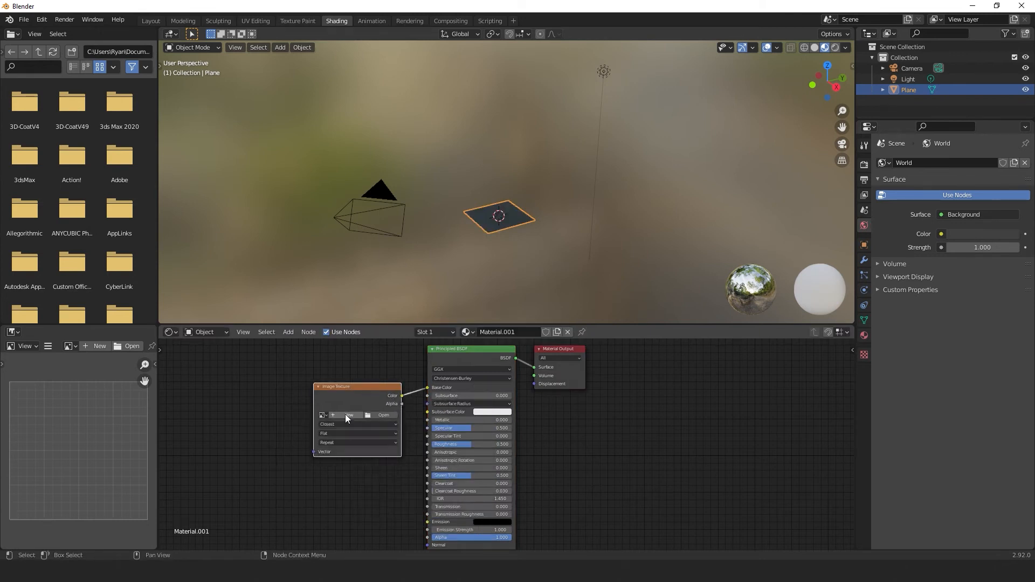
Step: Create a new 32 × 32 black image named Pixel for the Image Texture node
left_click(349, 414)
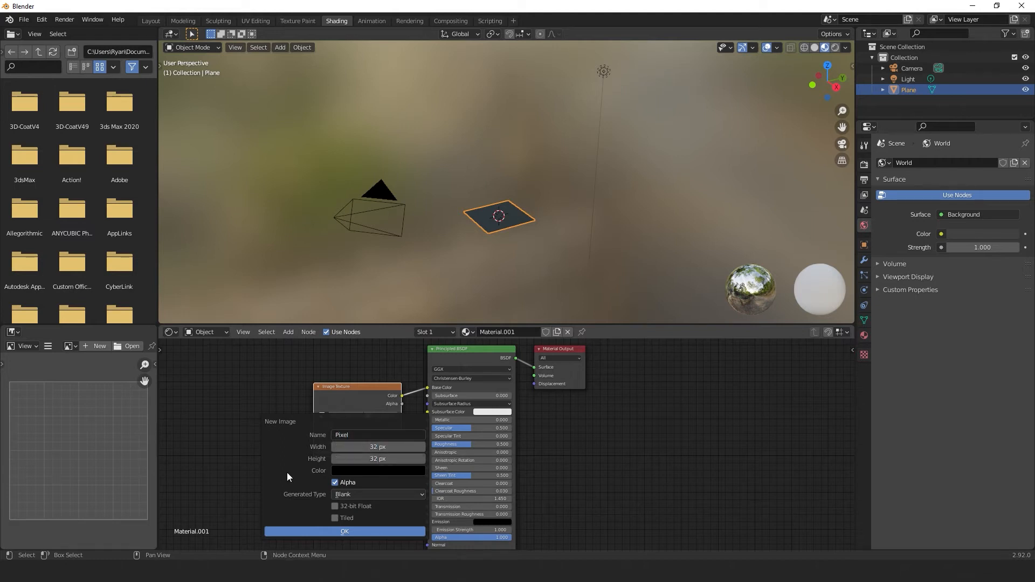
left_click(345, 532)
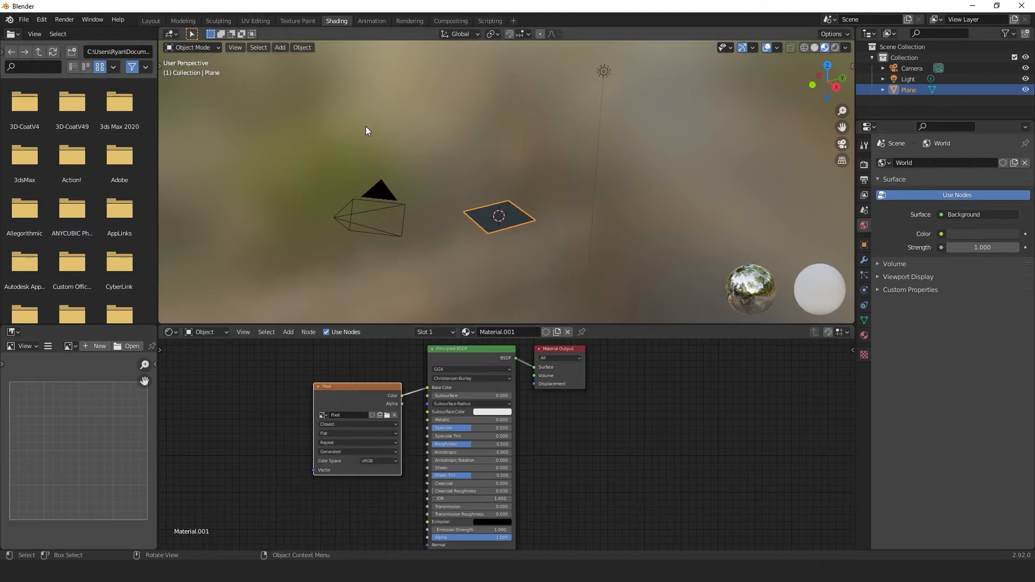
left_click(297, 20)
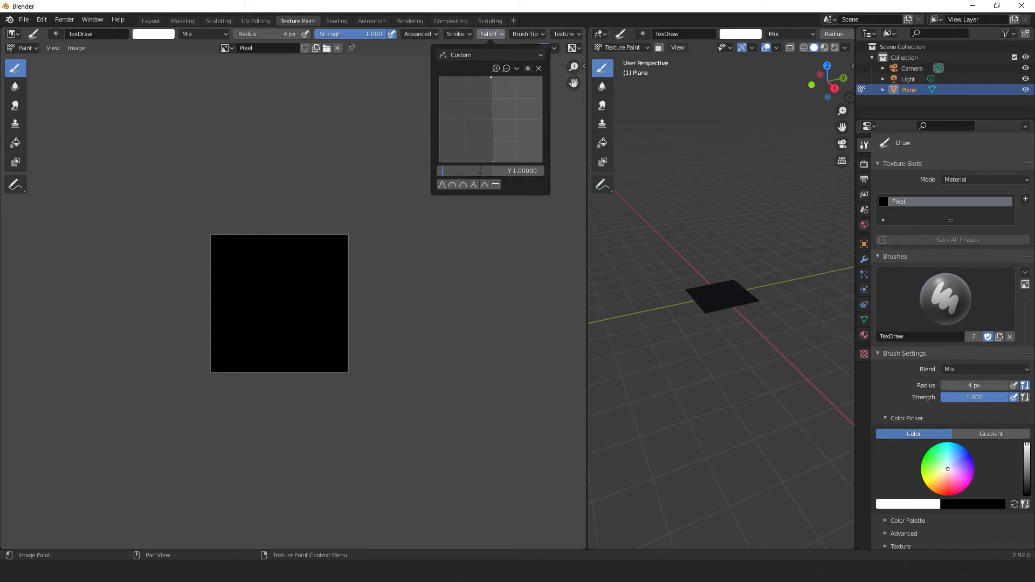
Step: Set brush falloff to Constant and paint white 1 px strokes onto the Pixel image
left_click(416, 34)
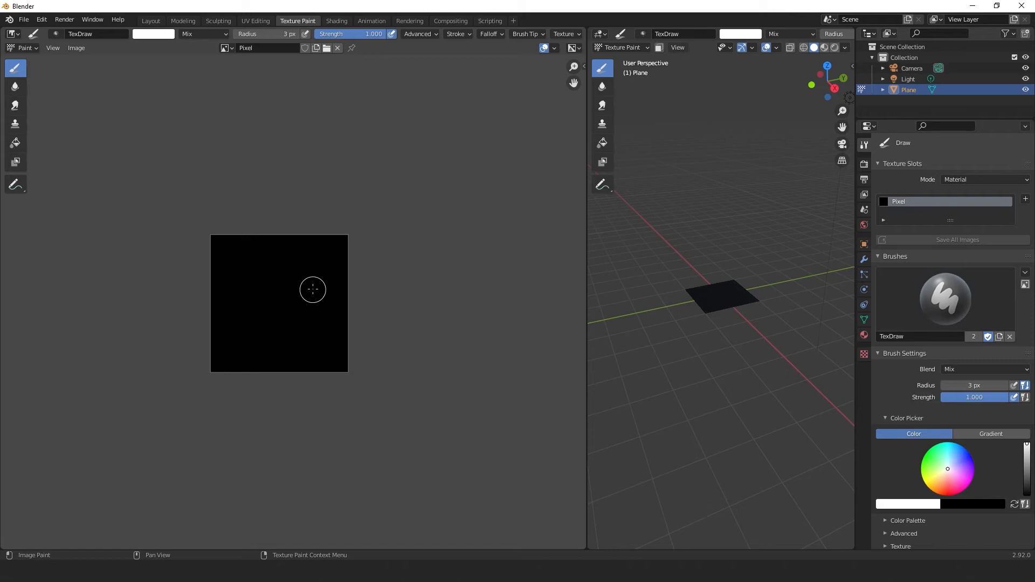
left_click_drag(244, 257, 303, 343)
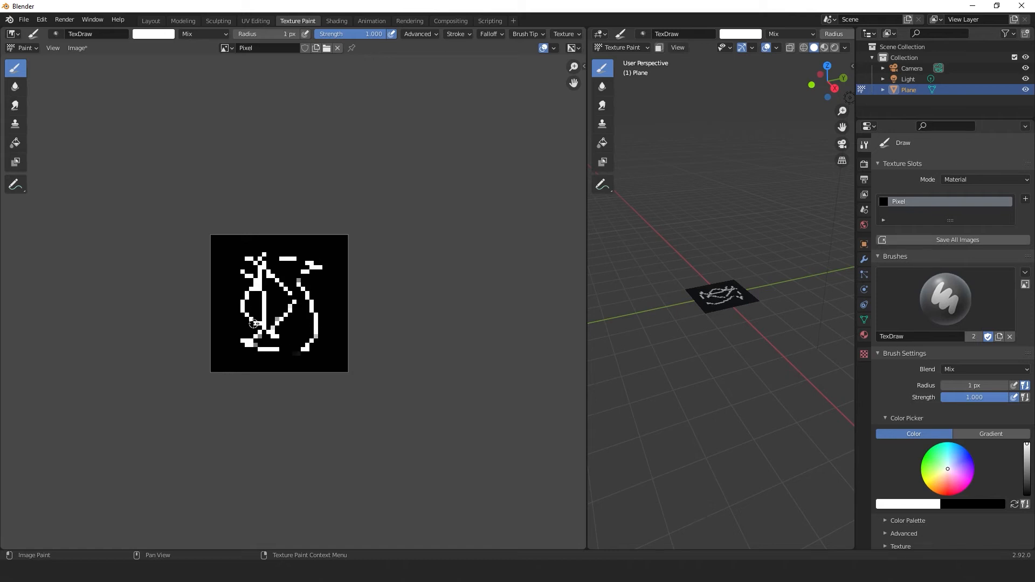